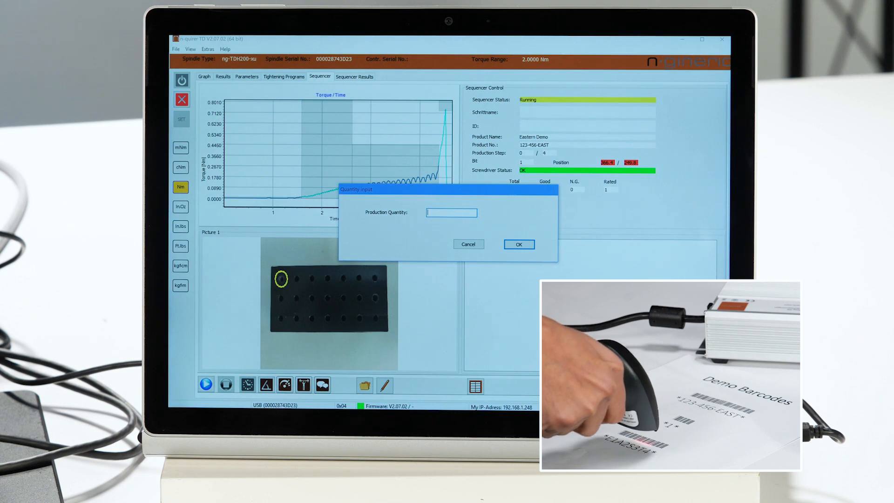
Confirm the scanned production quantity in the Quantity Input dialog to start the Eastern Demo run
left_click(519, 243)
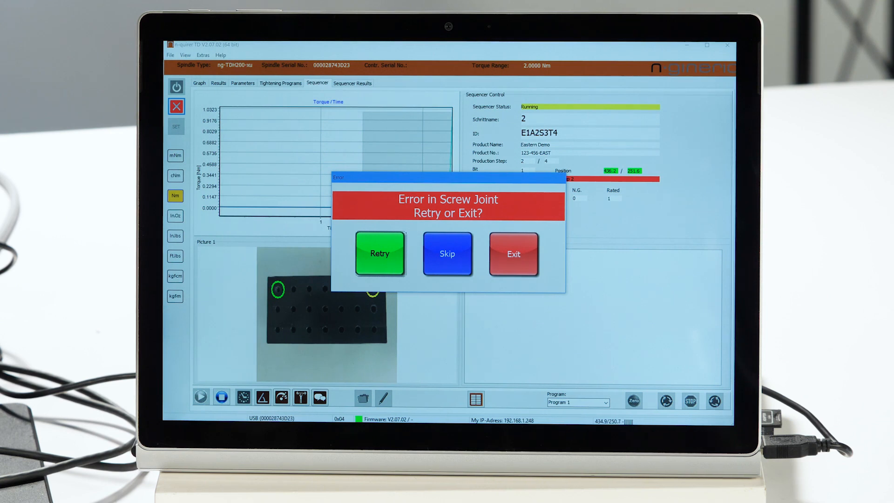
Retry the failed screw joint so the remaining positions re-tighten to green
left_click(380, 253)
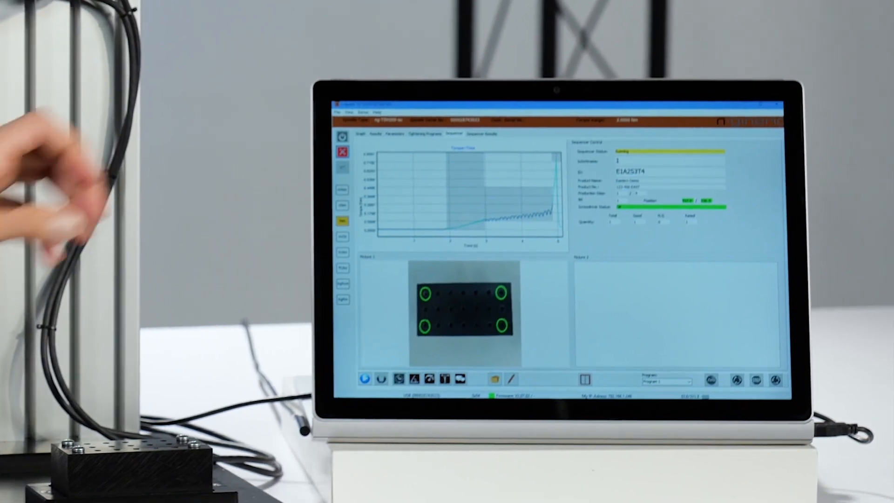